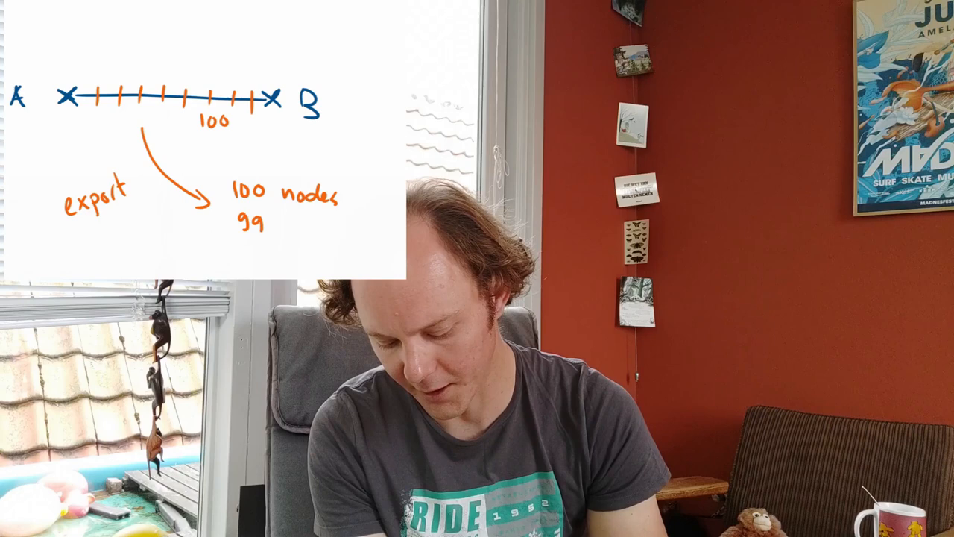
type("segments")
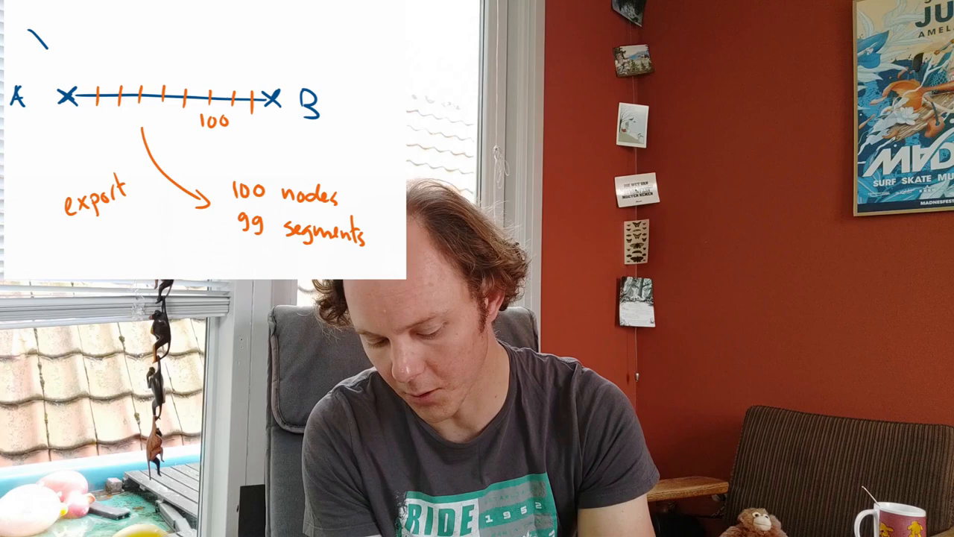